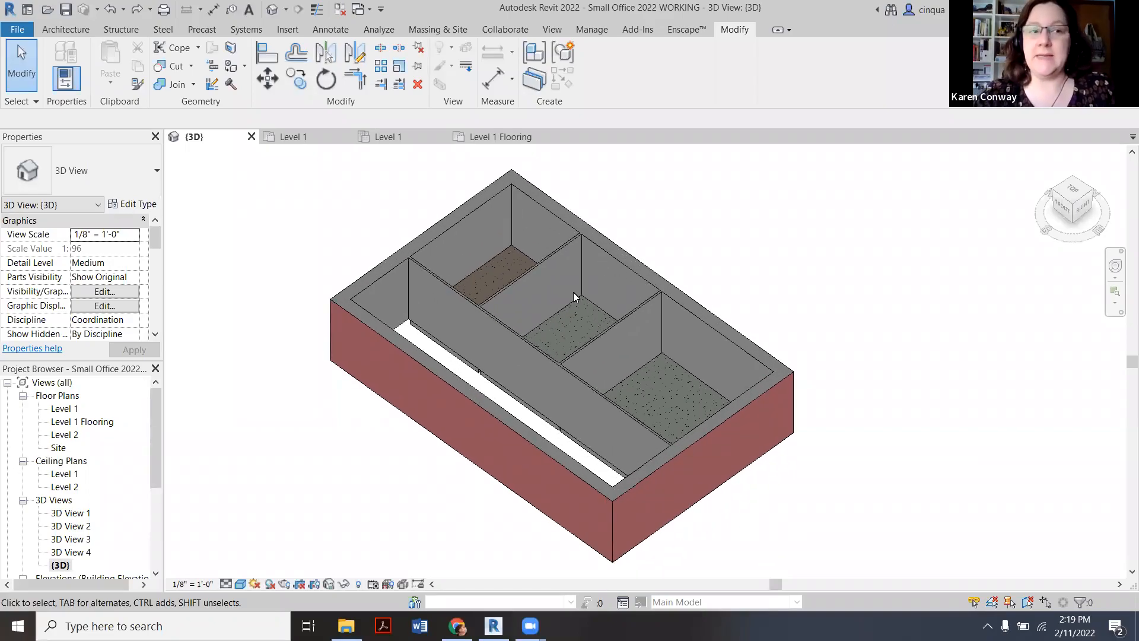
mouse_move(615, 300)
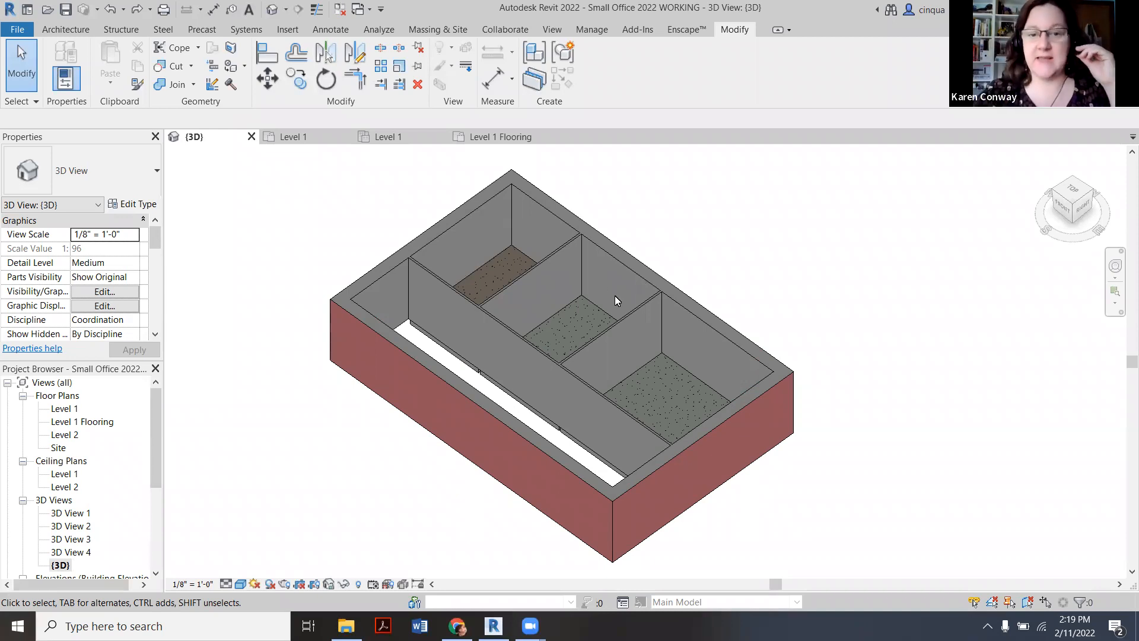
mouse_move(739, 386)
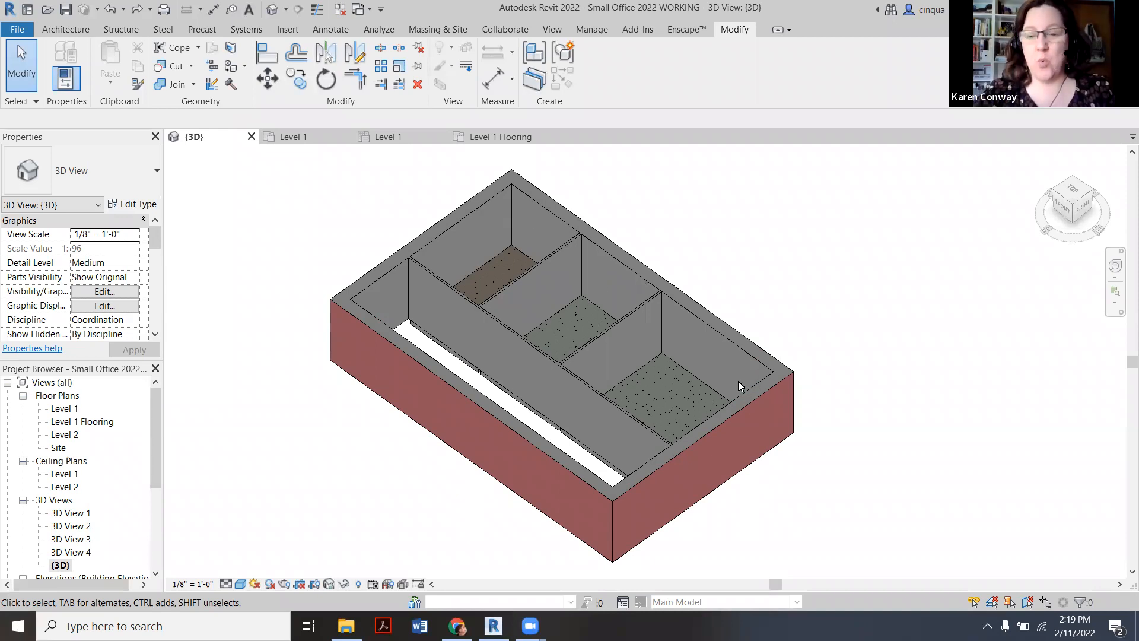
mouse_move(574, 261)
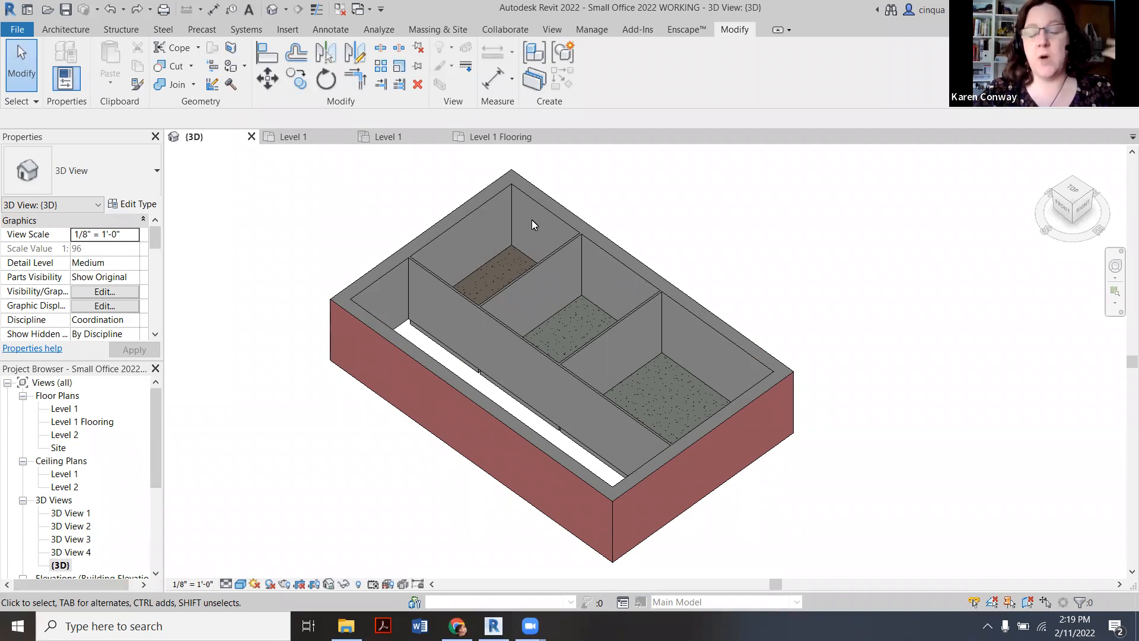
mouse_move(676, 323)
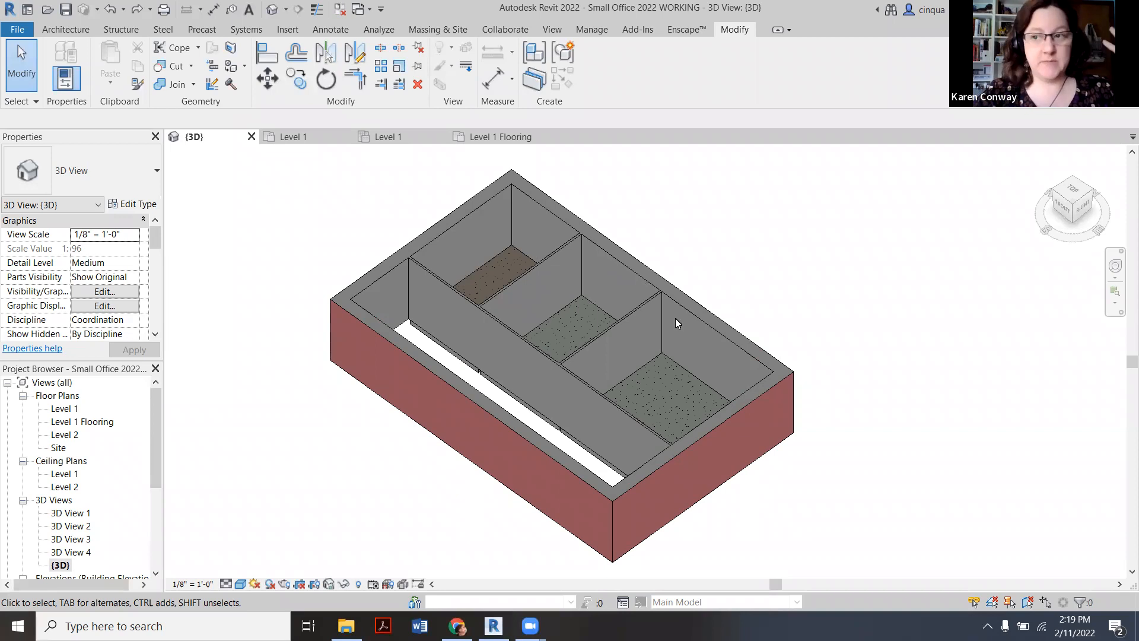
mouse_move(664, 285)
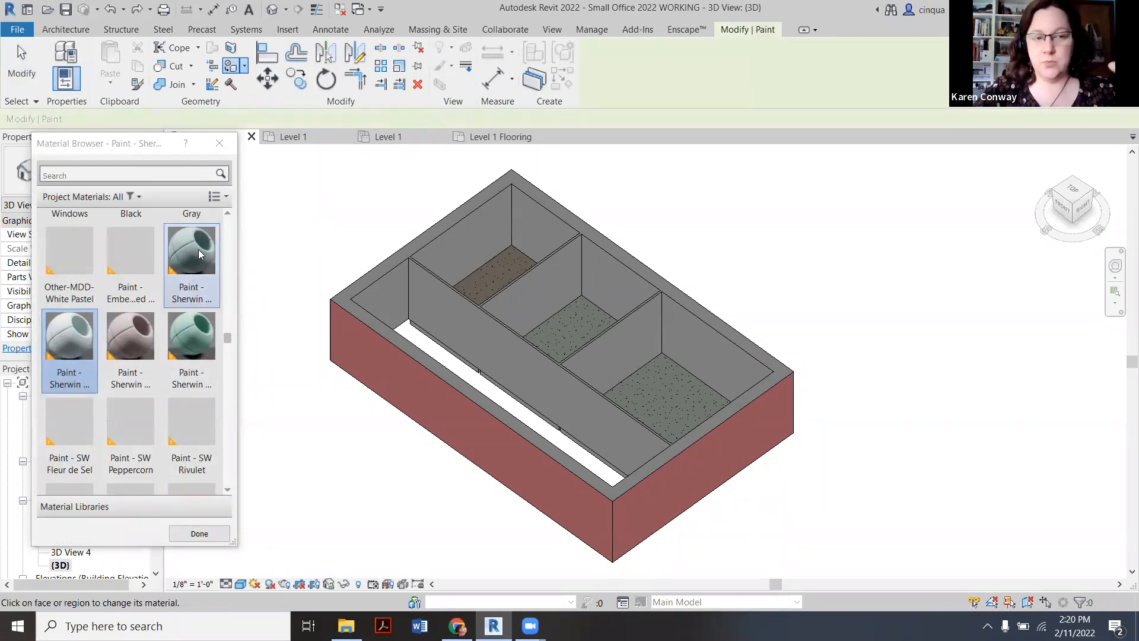
mouse_move(191, 249)
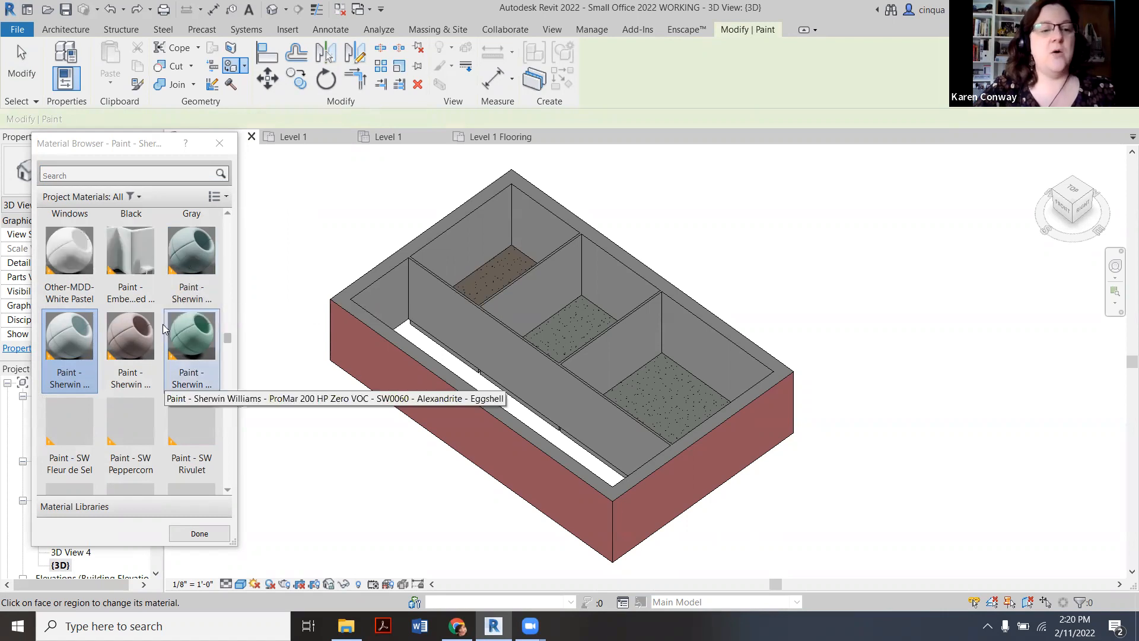
mouse_move(130, 336)
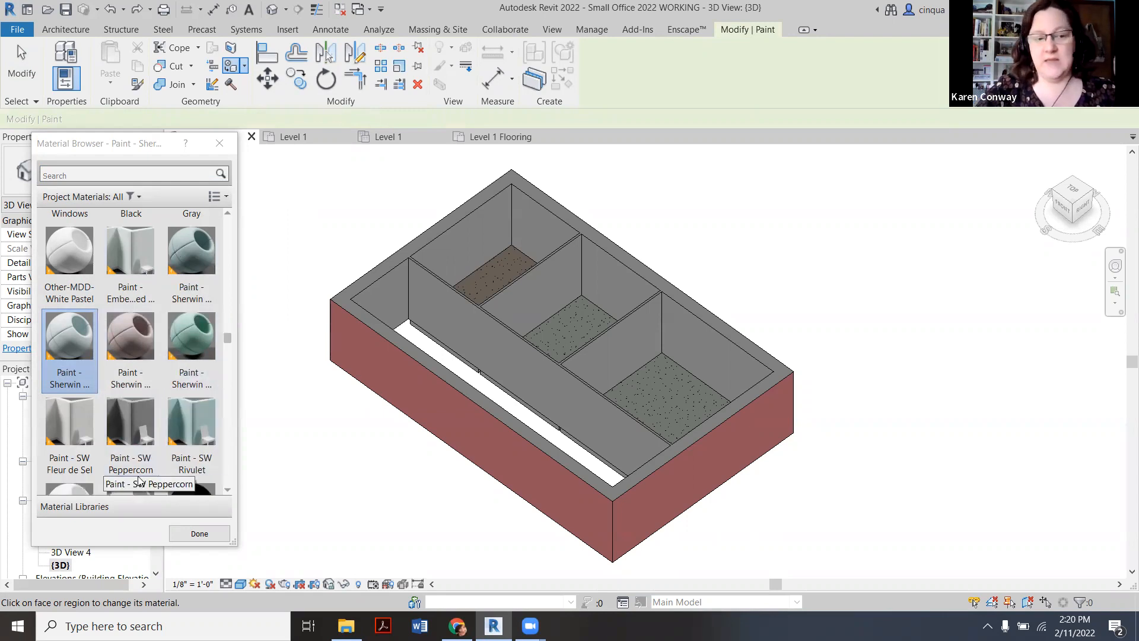
Apply Paint - SW Rivulet to the long back wall and mauve paint to the left office walls
scroll("down", 3)
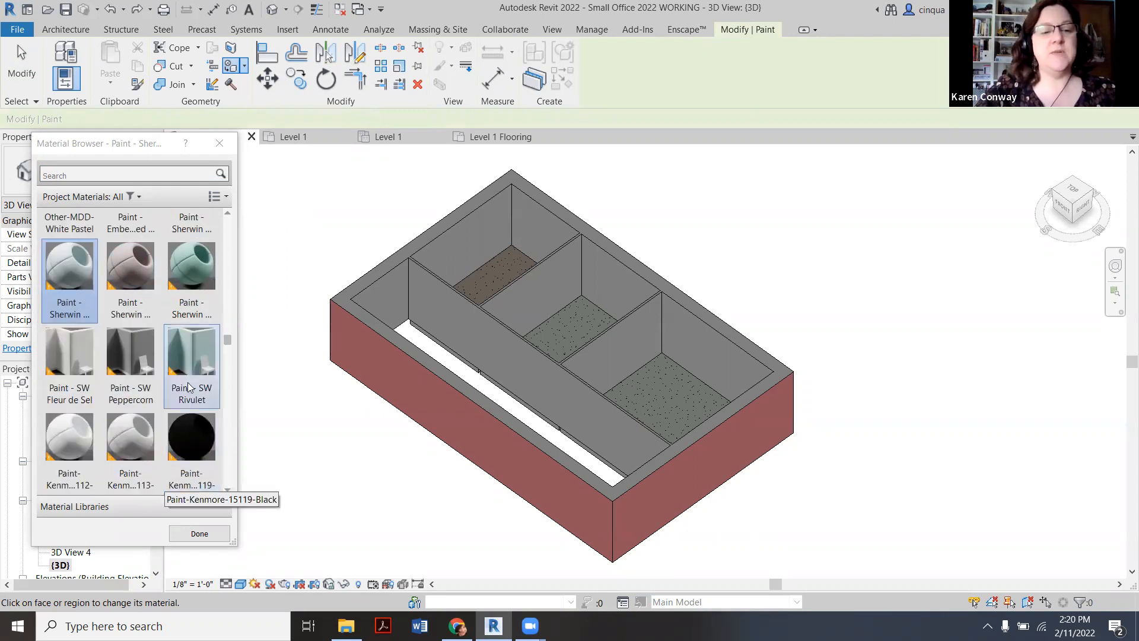
left_click(191, 353)
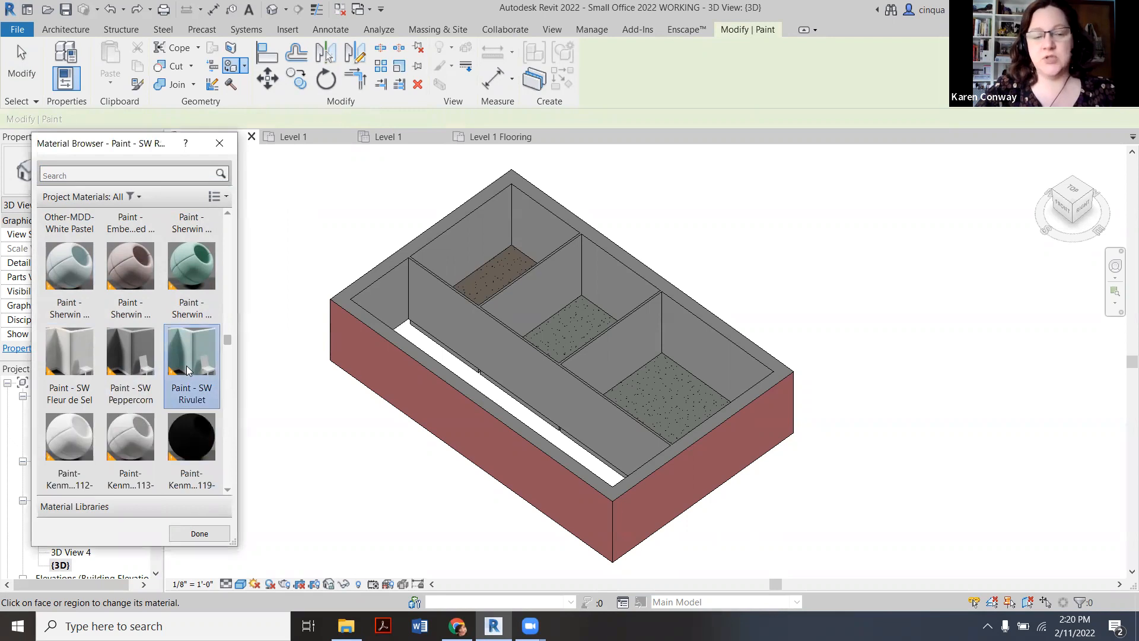
mouse_move(594, 259)
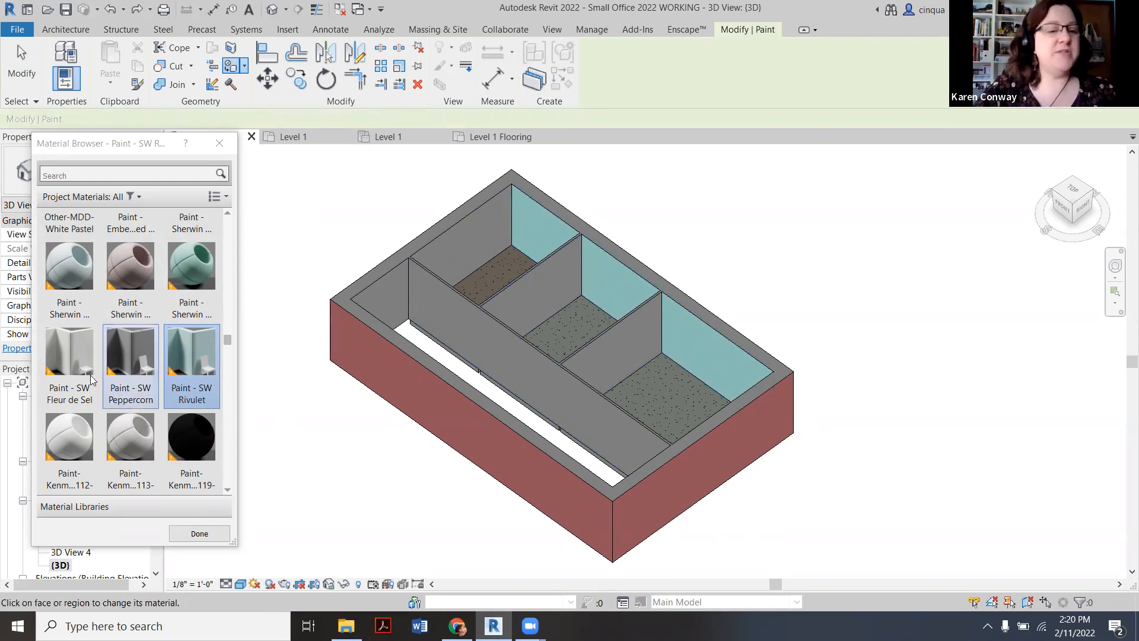
left_click(130, 266)
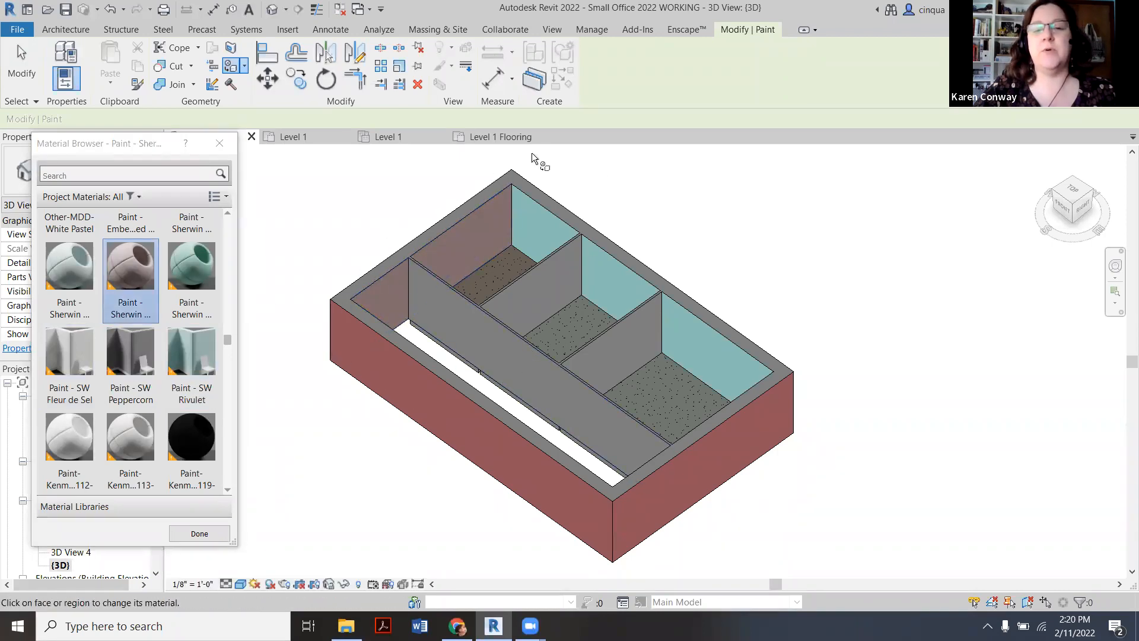
mouse_move(524, 223)
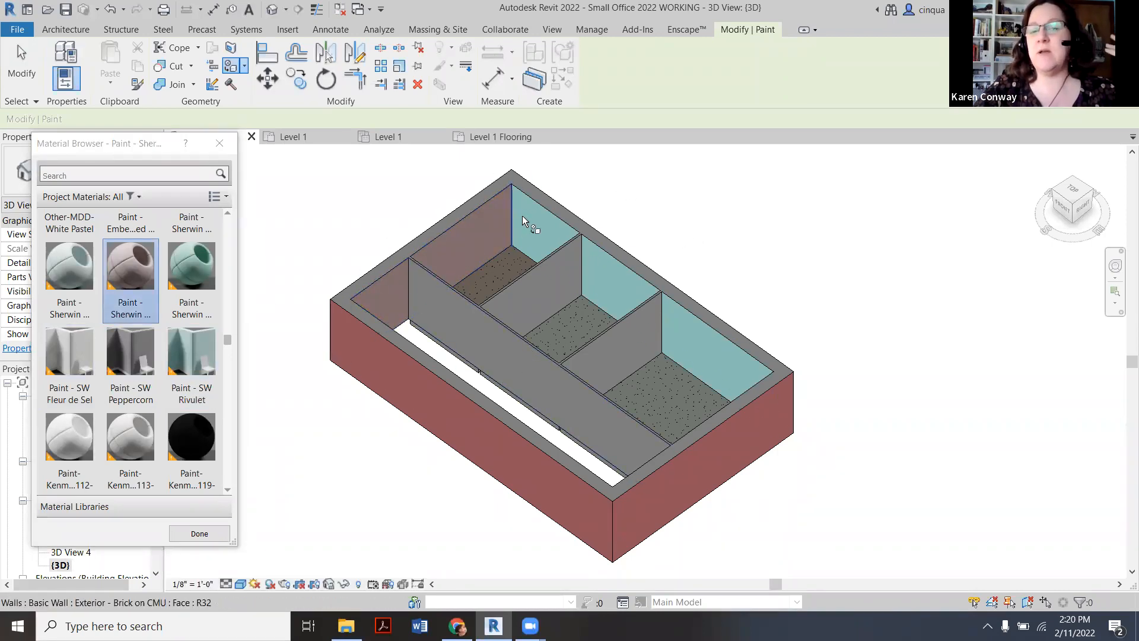
mouse_move(560, 234)
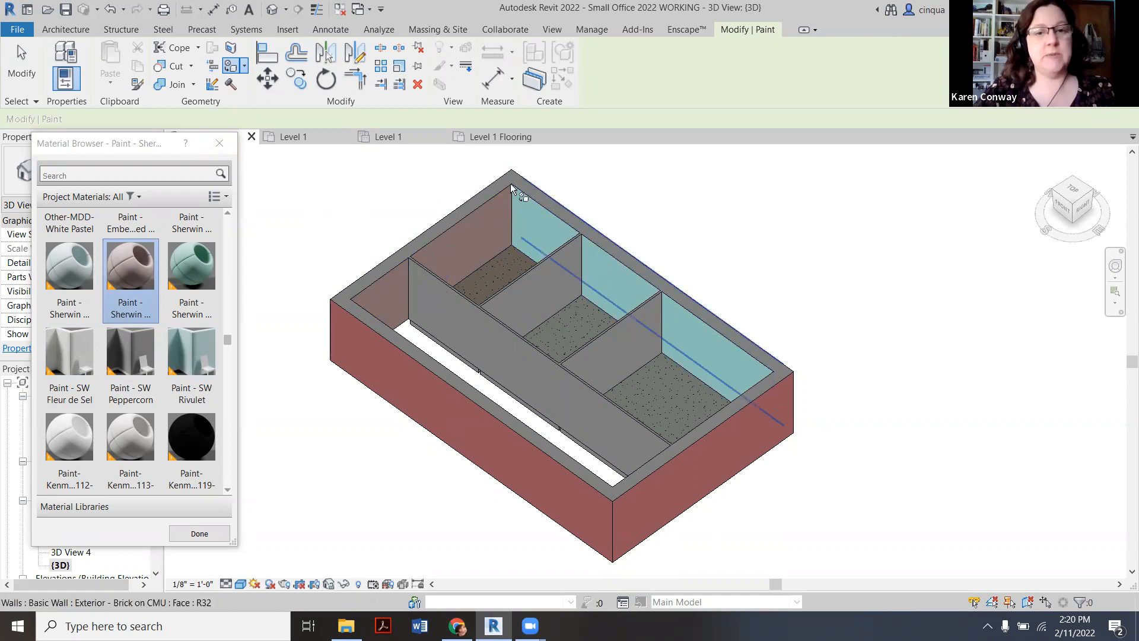
mouse_move(232, 48)
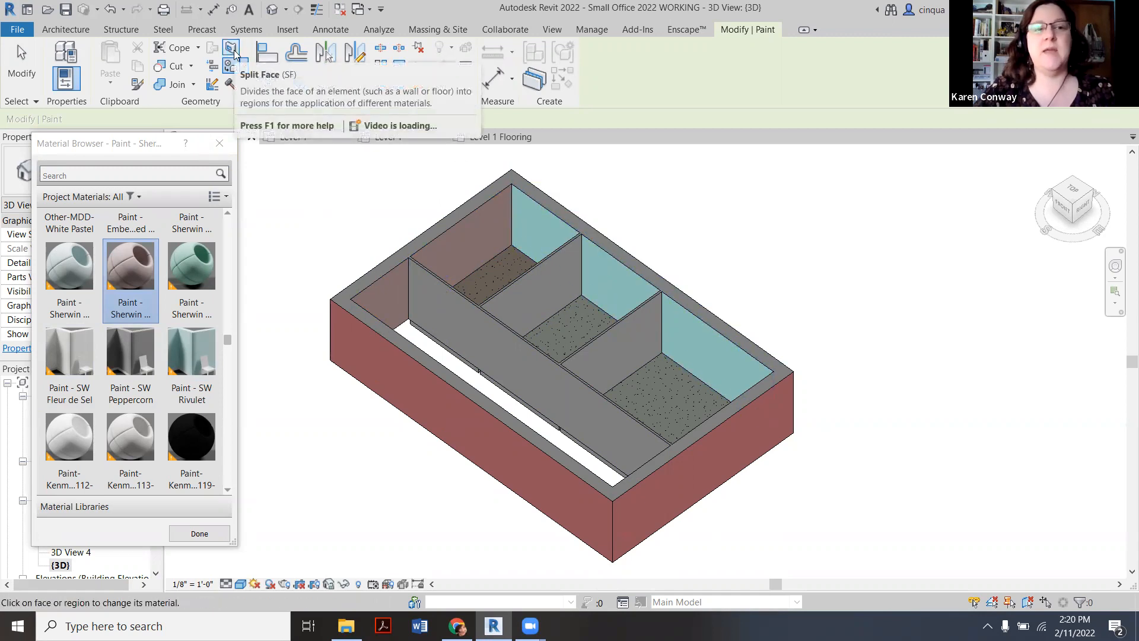
mouse_move(233, 65)
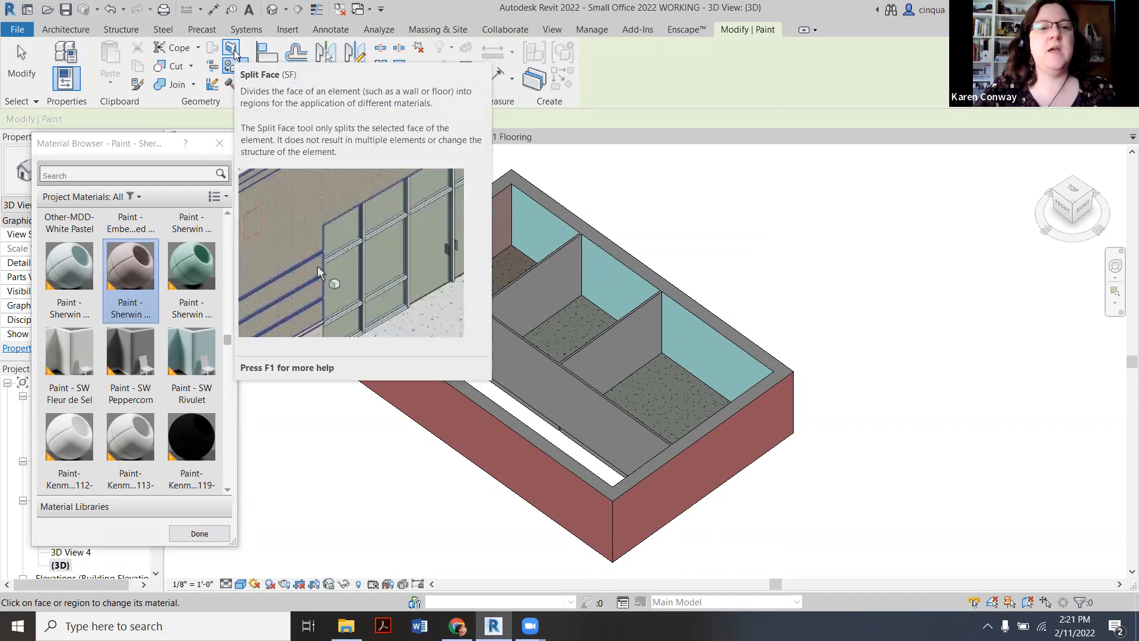
Start a Split Face sketch on the teal back wall, then discard the unfinished face region
left_click(198, 533)
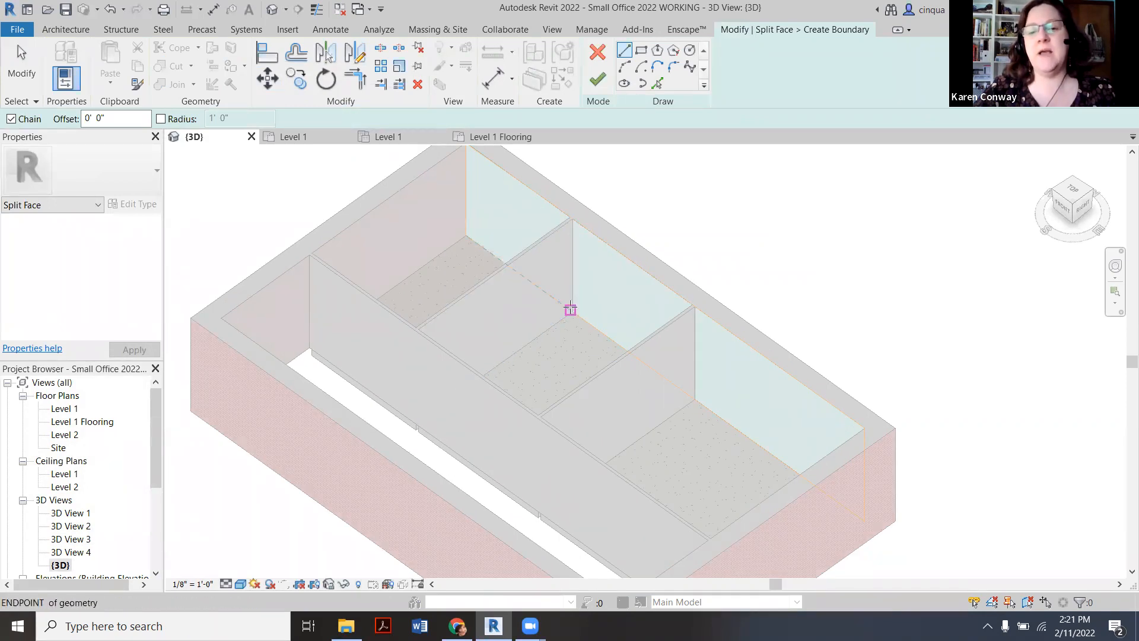
mouse_move(570, 308)
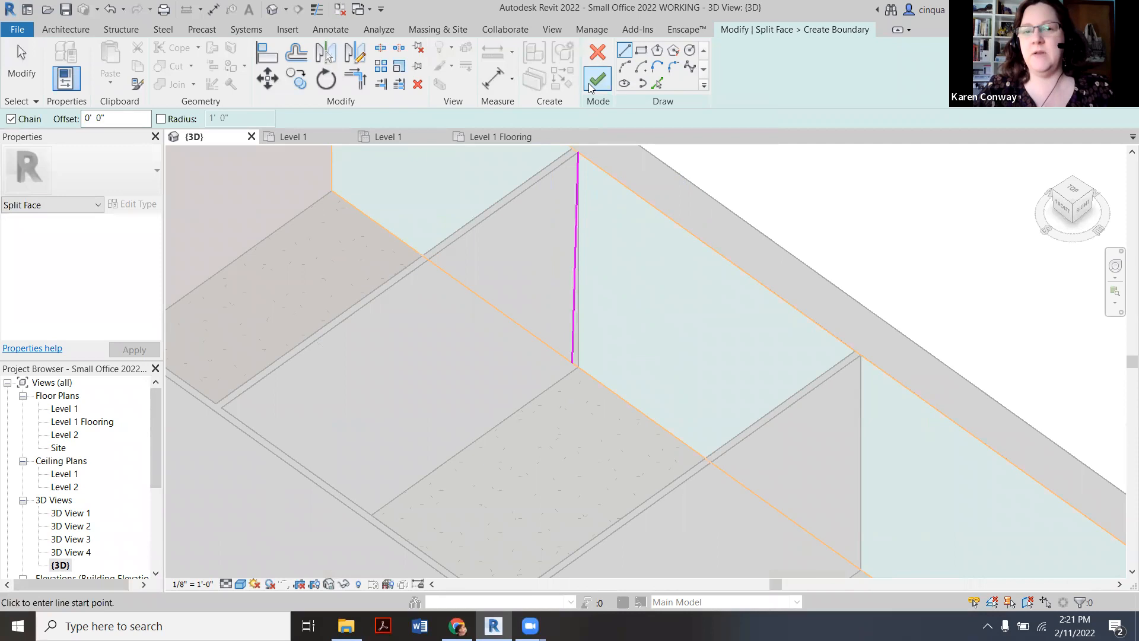
left_click(597, 78)
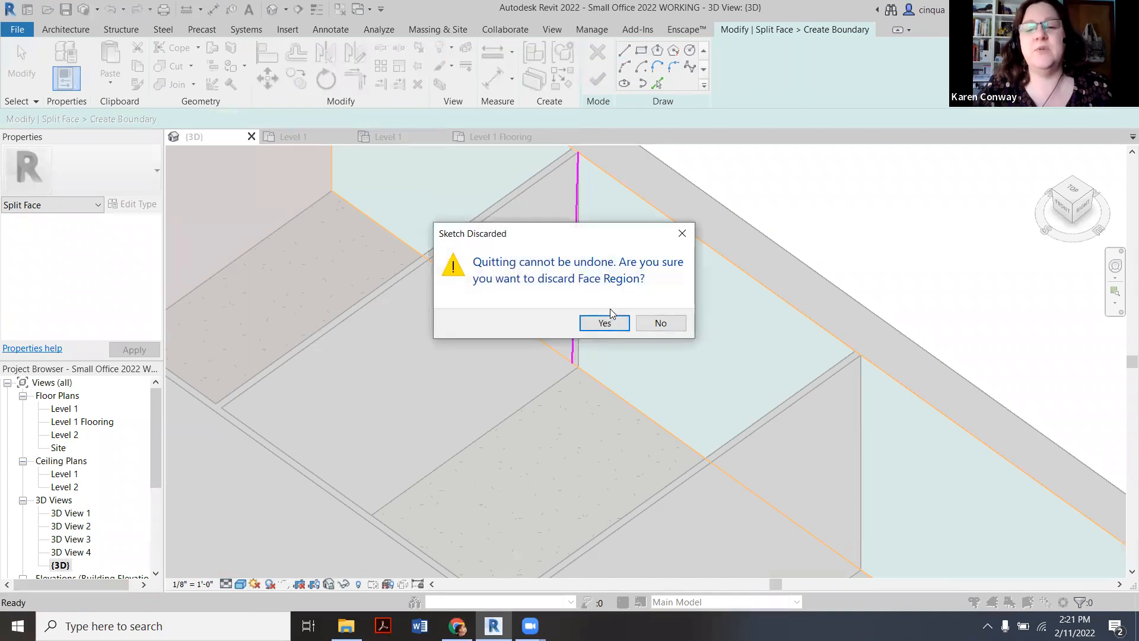
left_click(604, 323)
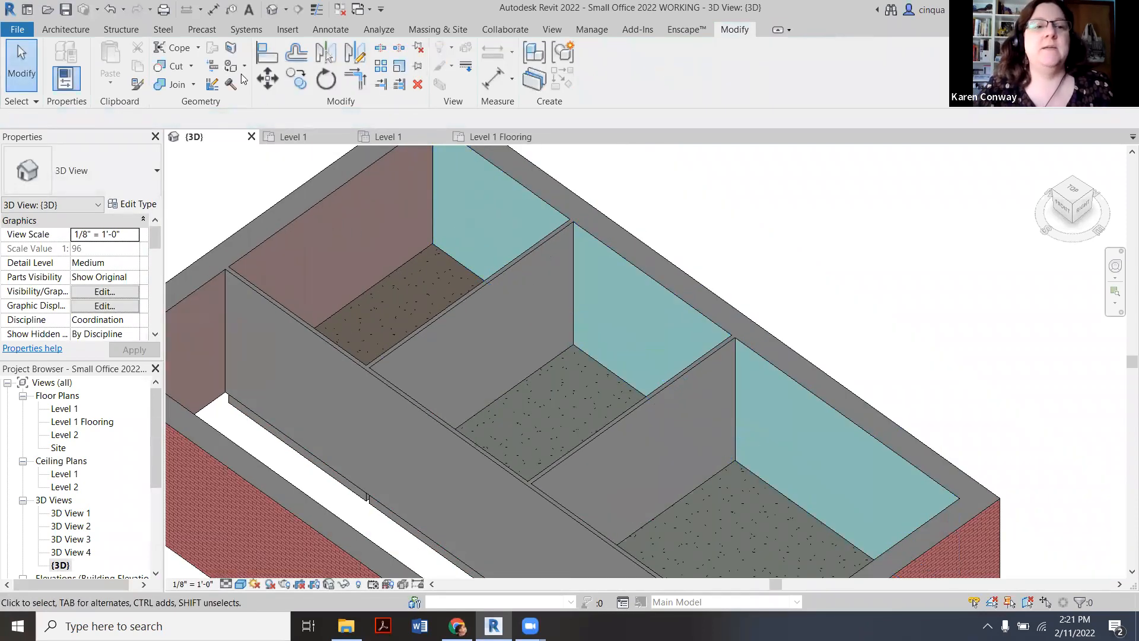
mouse_move(231, 48)
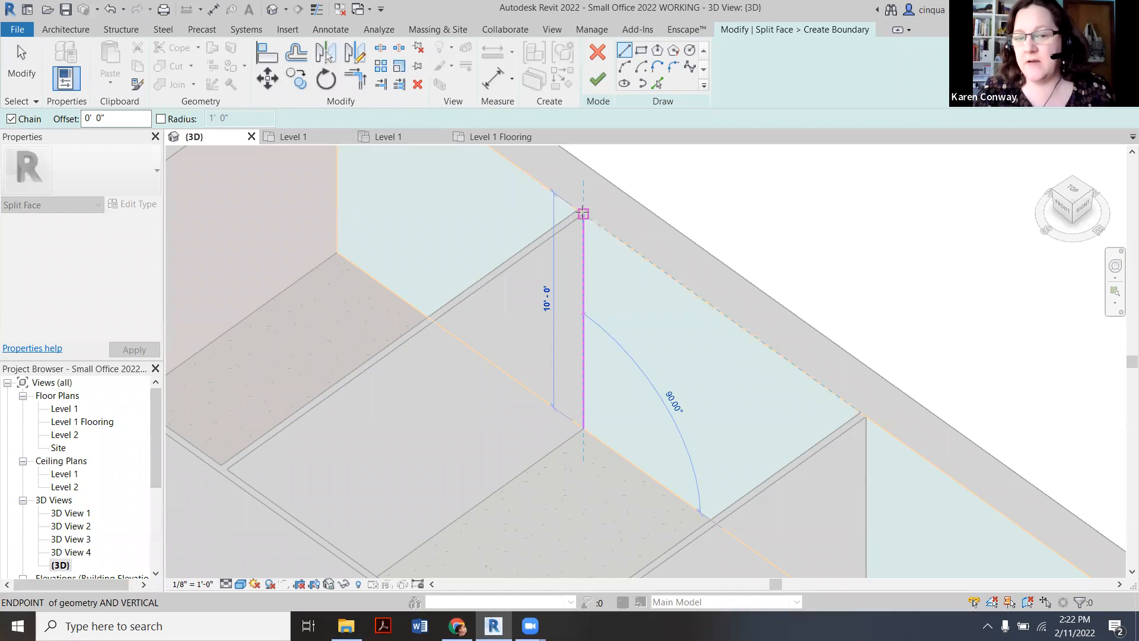
Draw the vertical split line to the back wall's top at the partition and finish the sketch
left_click(582, 213)
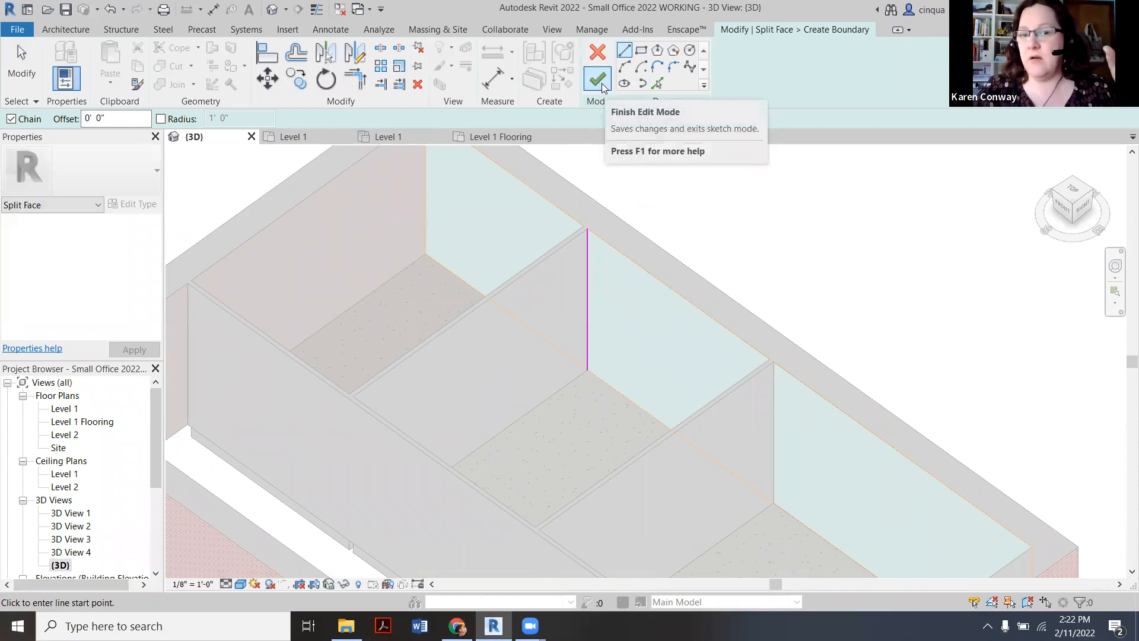
left_click(596, 78)
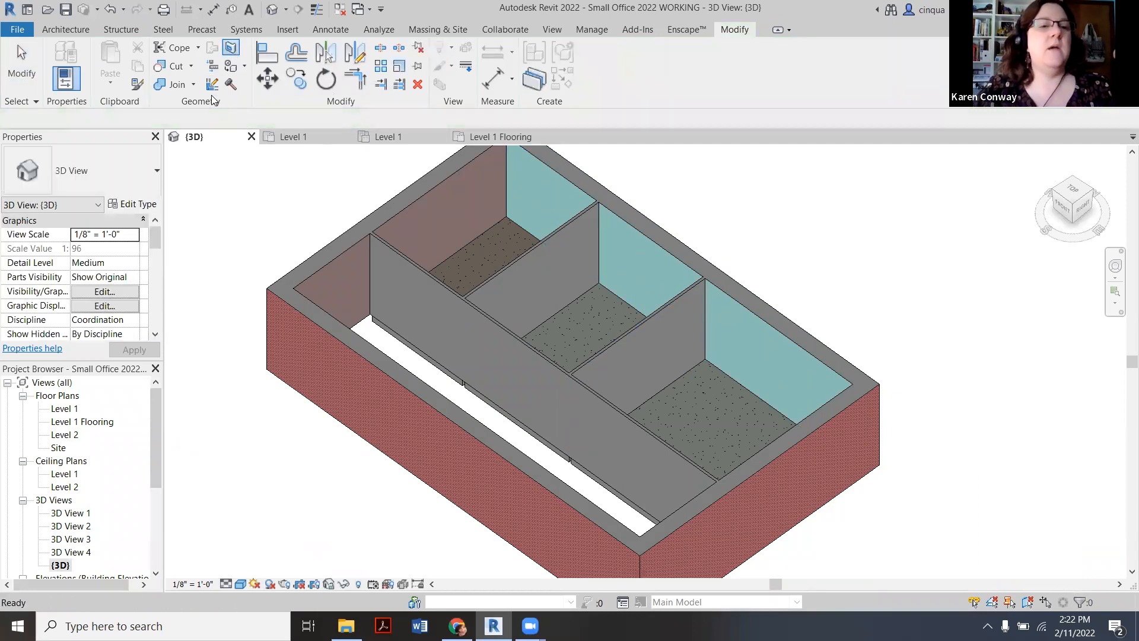
mouse_move(231, 65)
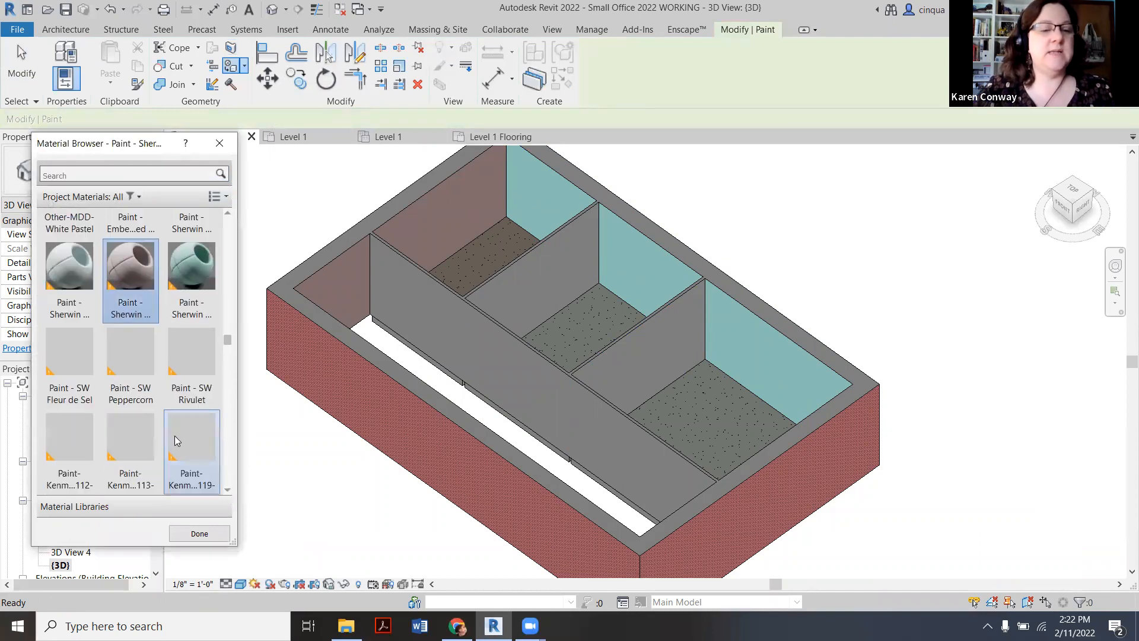
Apply Paint - SW Peppercorn to the back wall region behind the middle and right offices
left_click(130, 366)
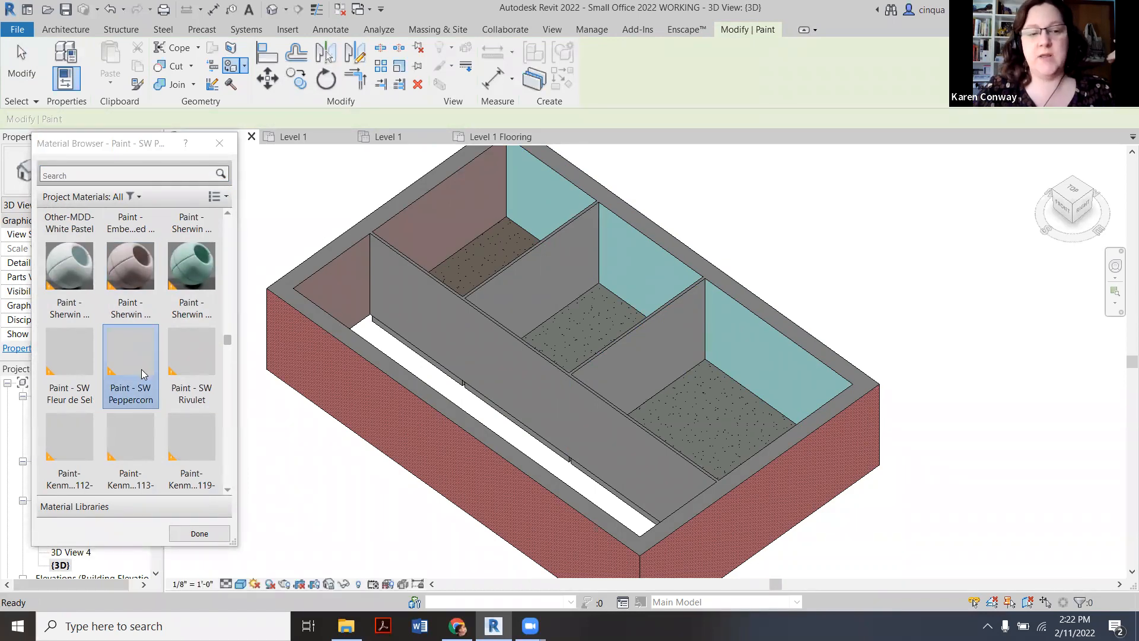
left_click(647, 283)
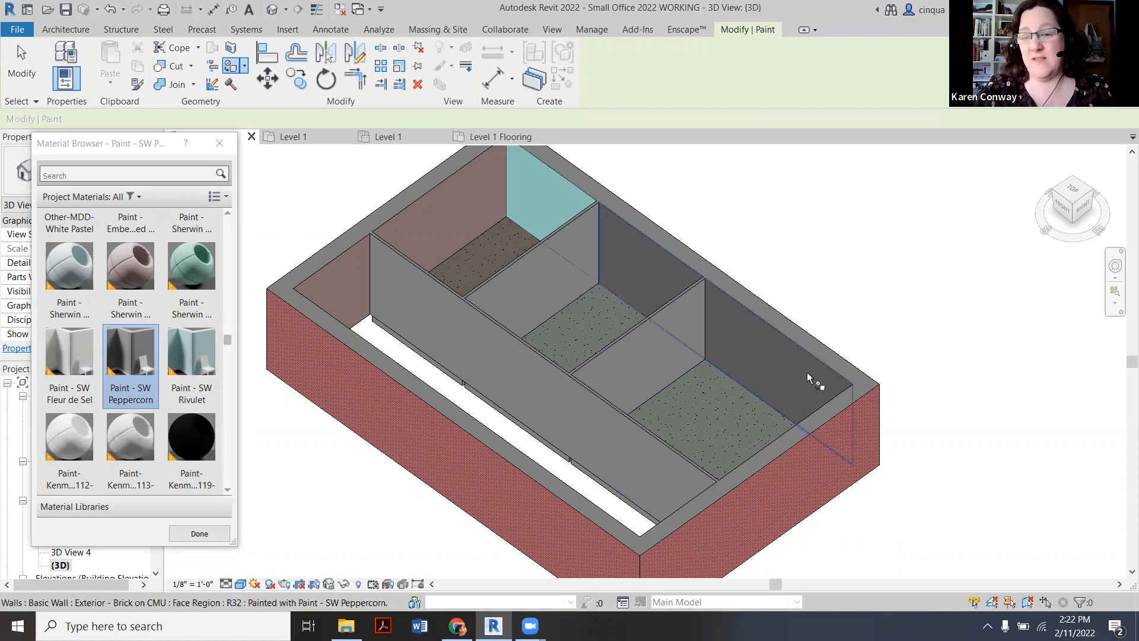
left_click(523, 197)
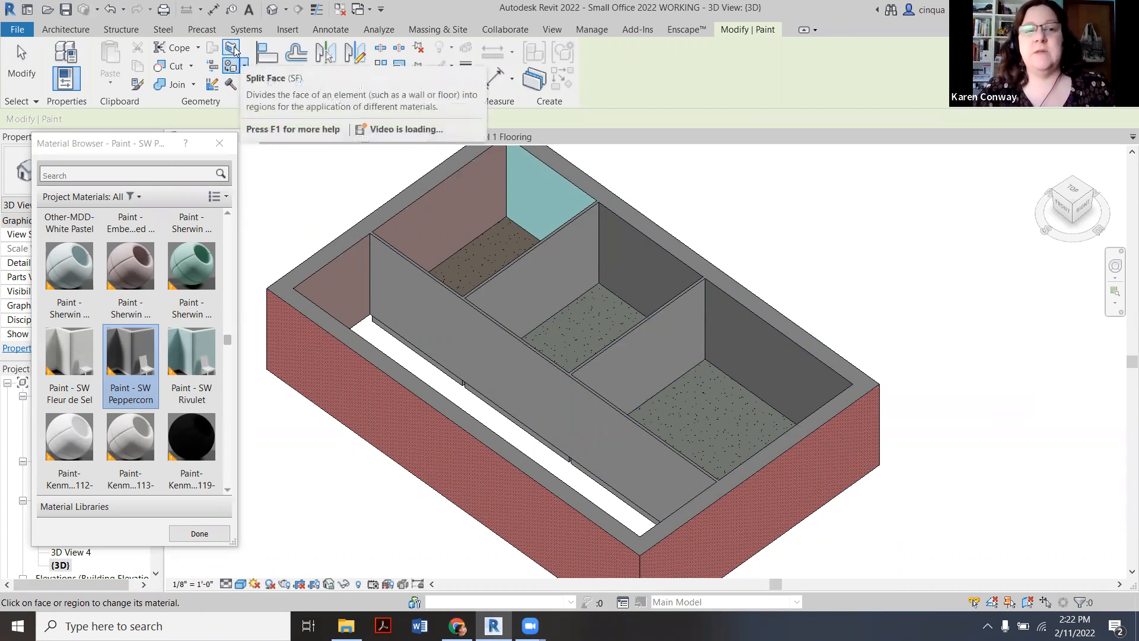
Split the gray back wall face with a vertical line from the middle-right partition corner
left_click(199, 534)
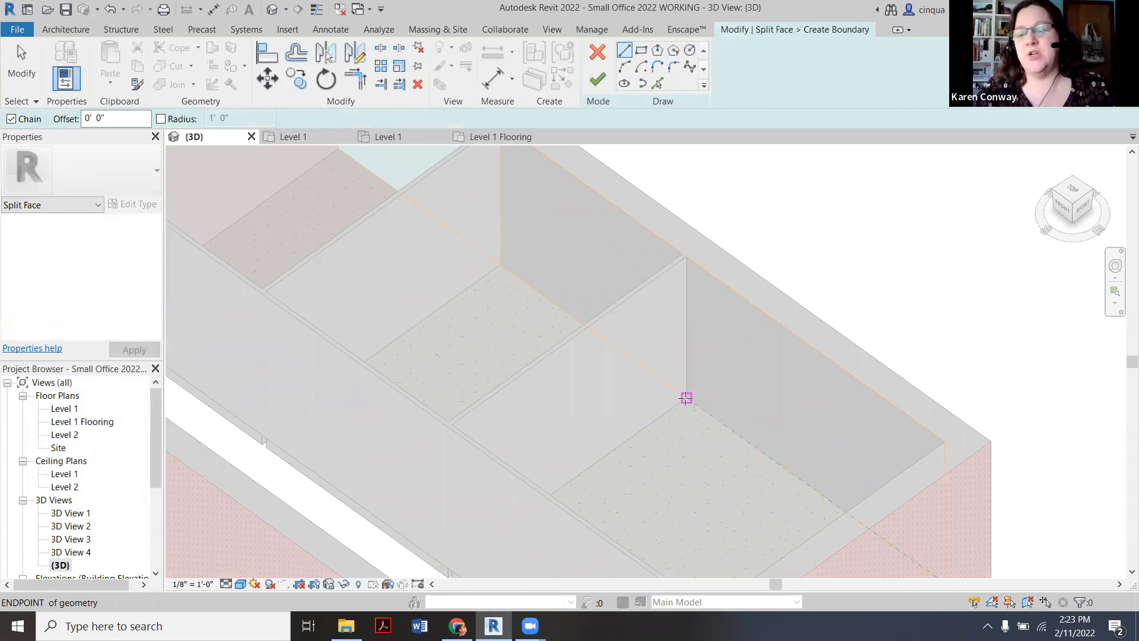
left_click(686, 398)
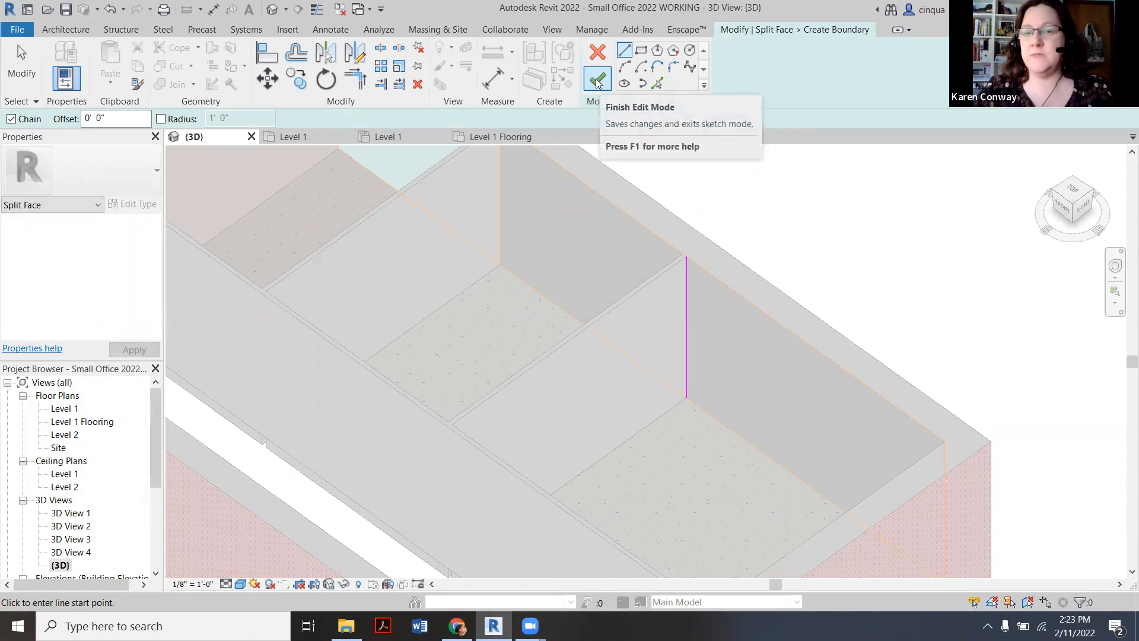
left_click(596, 77)
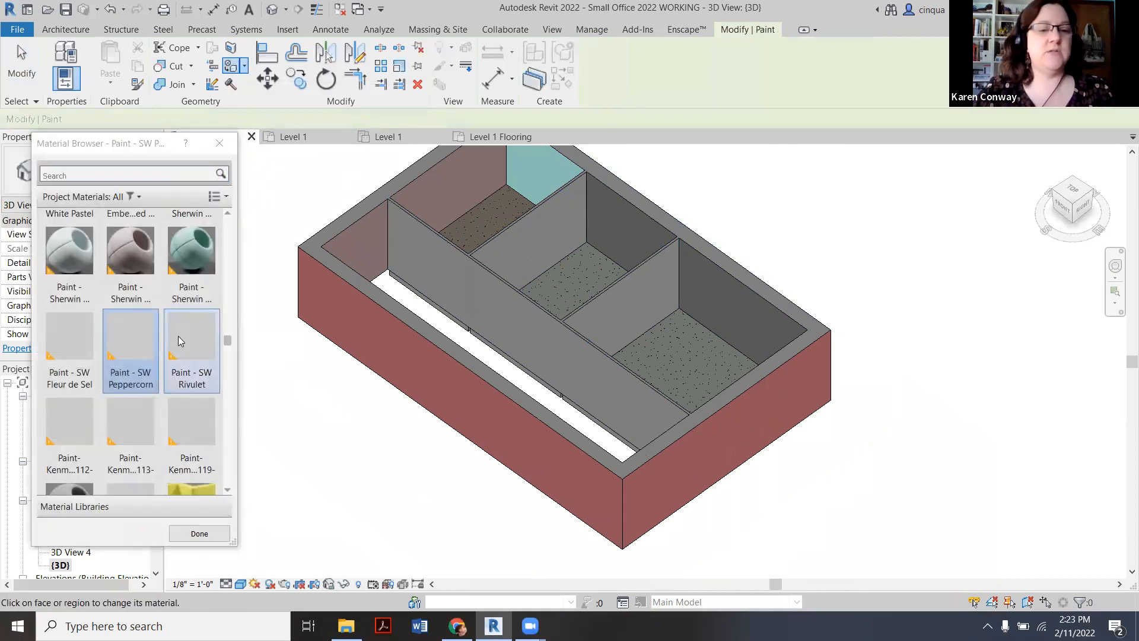
Paint the right office's back-wall section with Paint - SW Rivulet
left_click(191, 334)
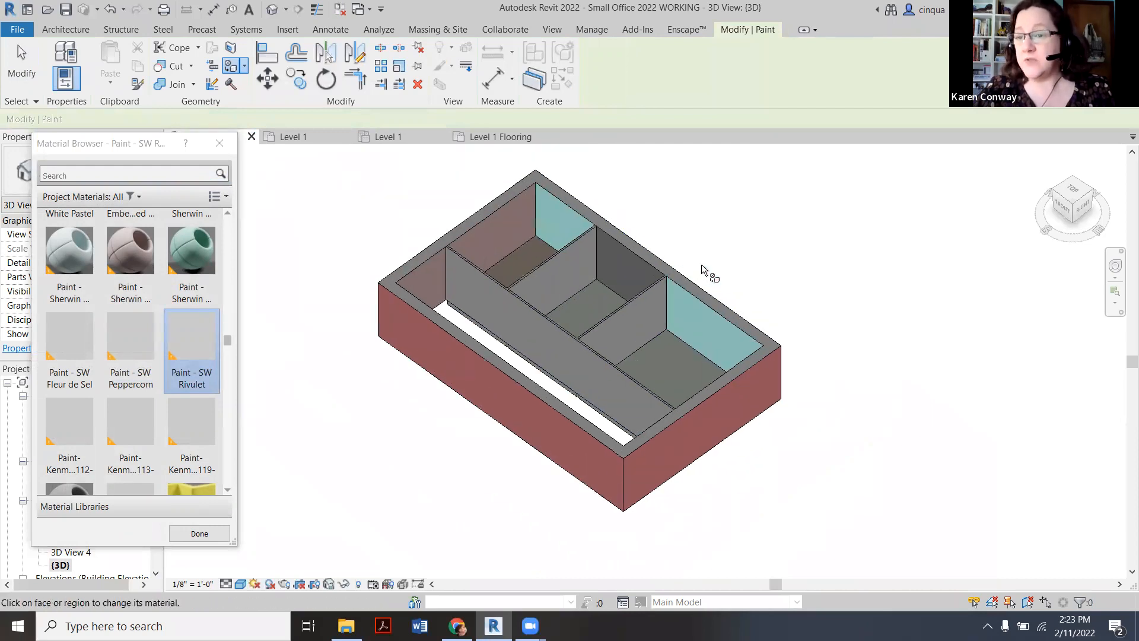
left_click(690, 363)
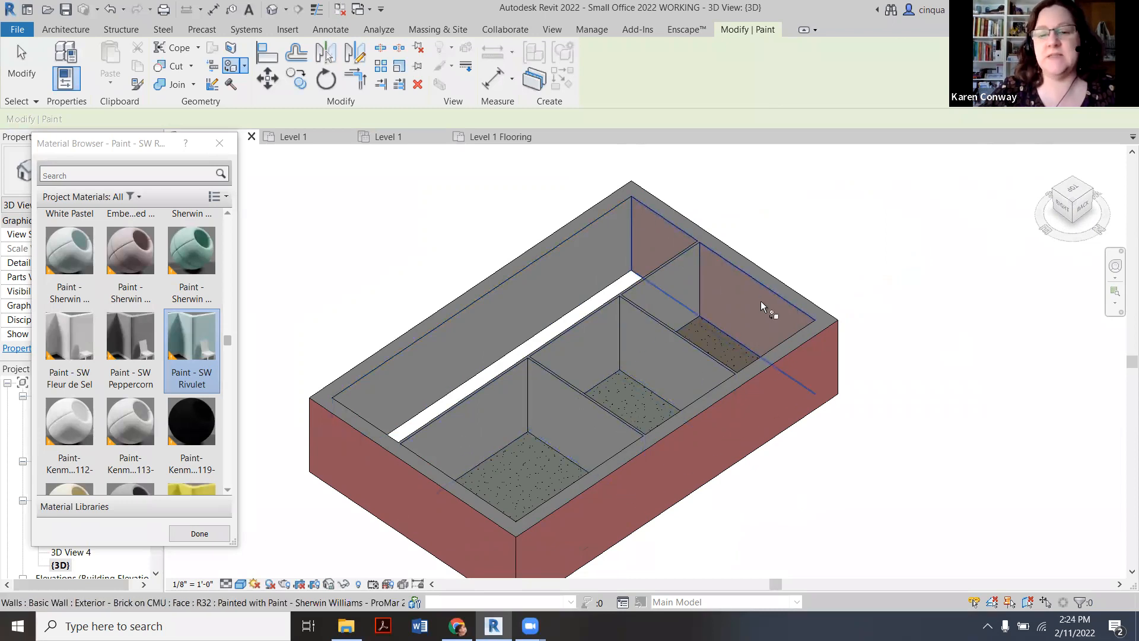
left_click(199, 533)
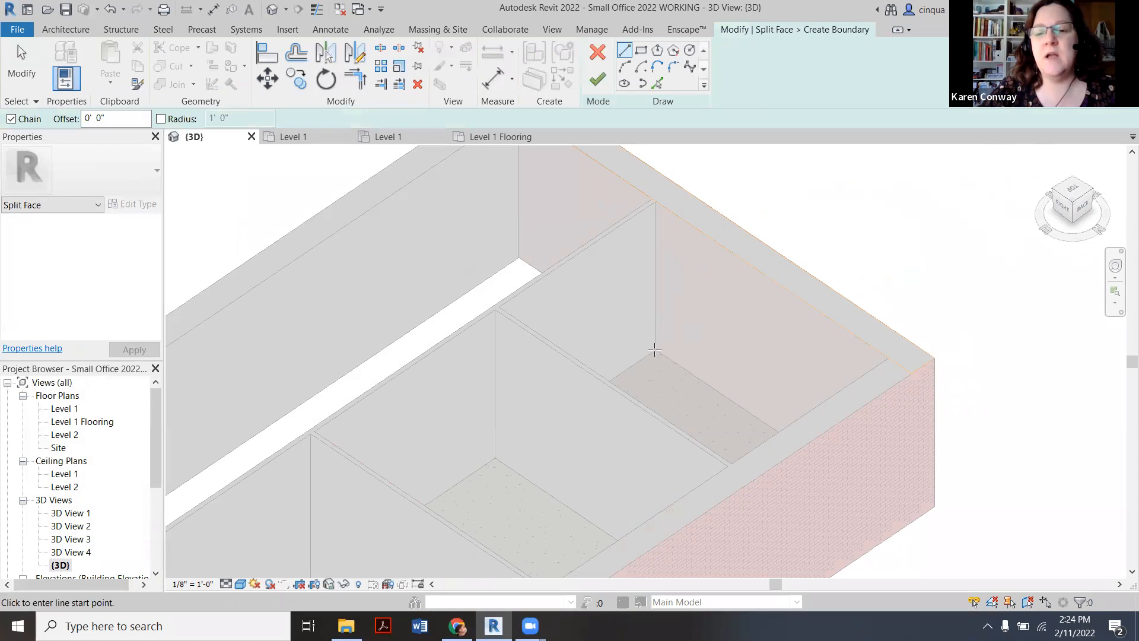
mouse_move(651, 366)
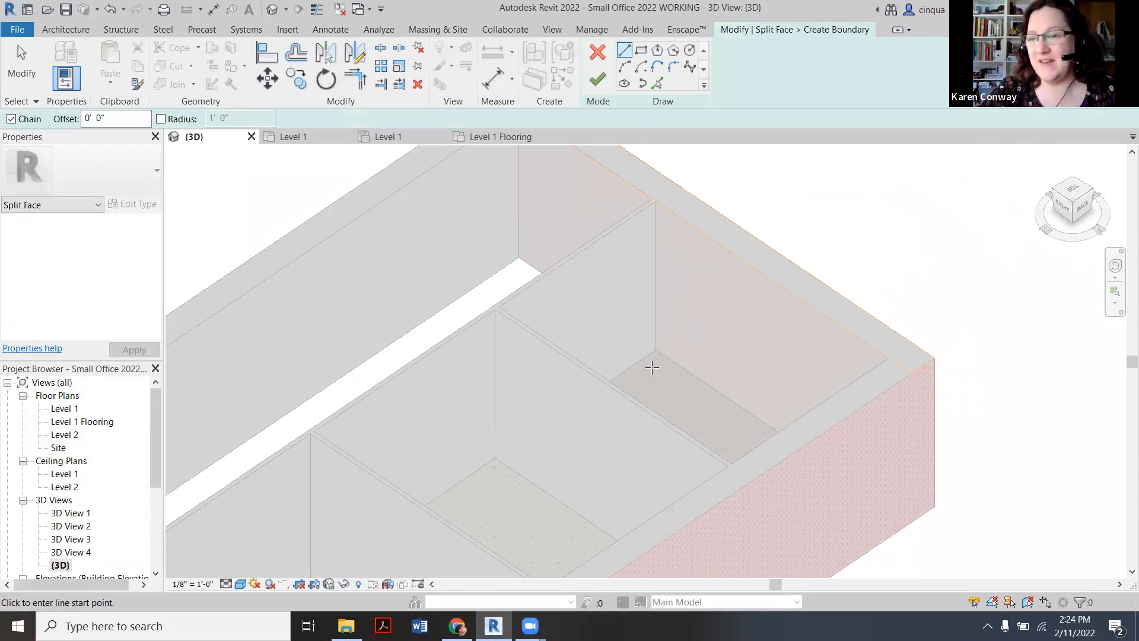
left_click(597, 81)
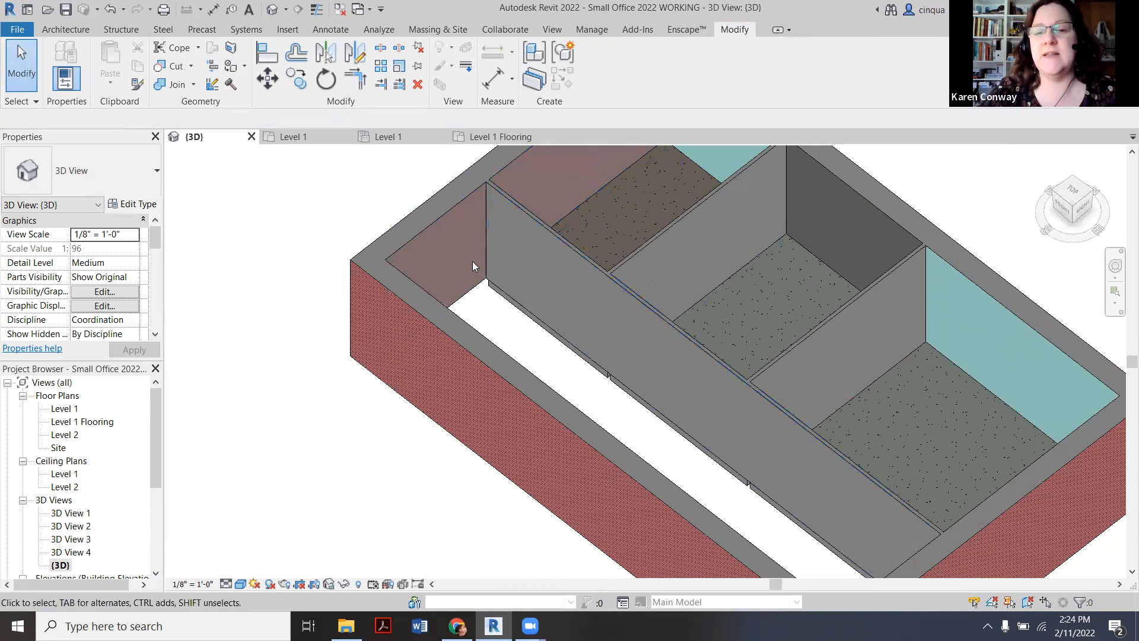
left_click(486, 233)
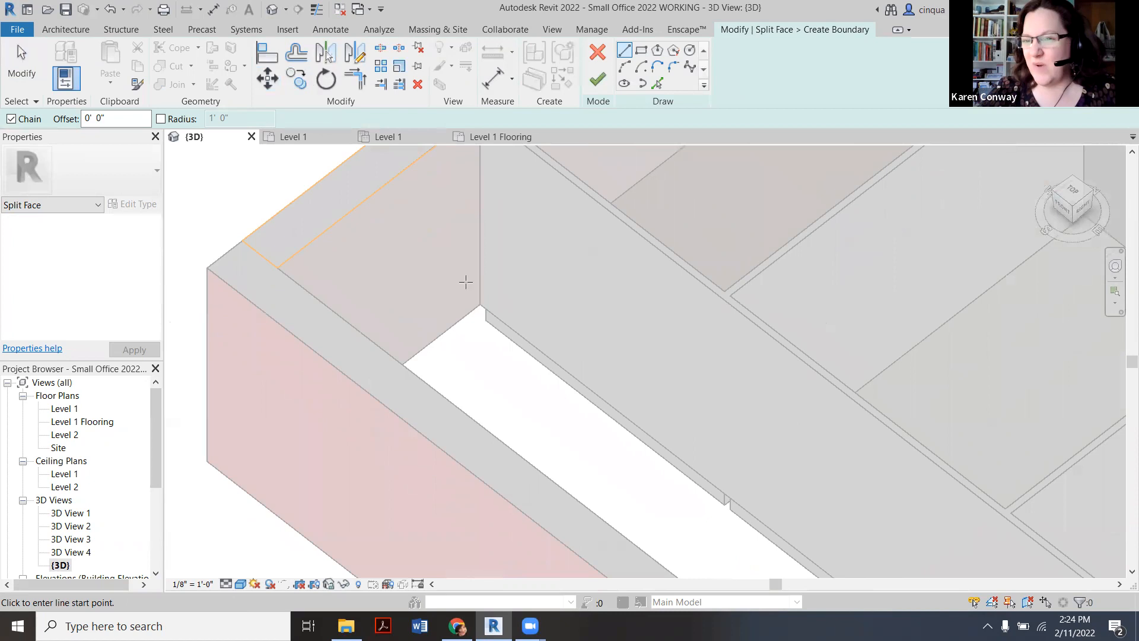
left_click(598, 51)
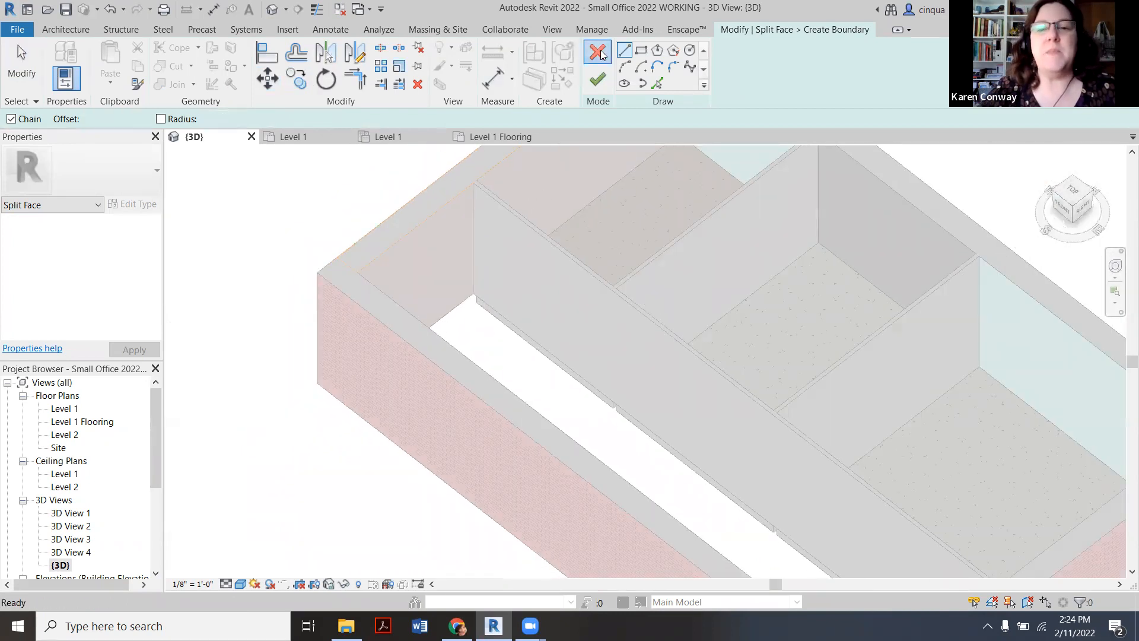
left_click(597, 49)
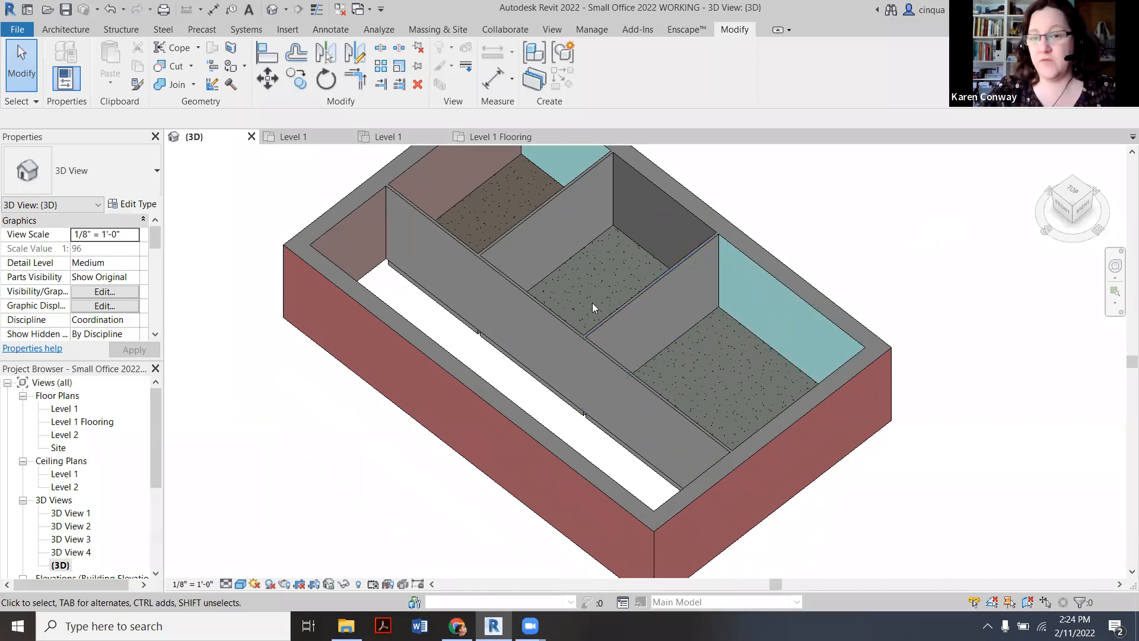
Divide the long interior wall face with a vertical line at the partition endpoint
left_click(573, 258)
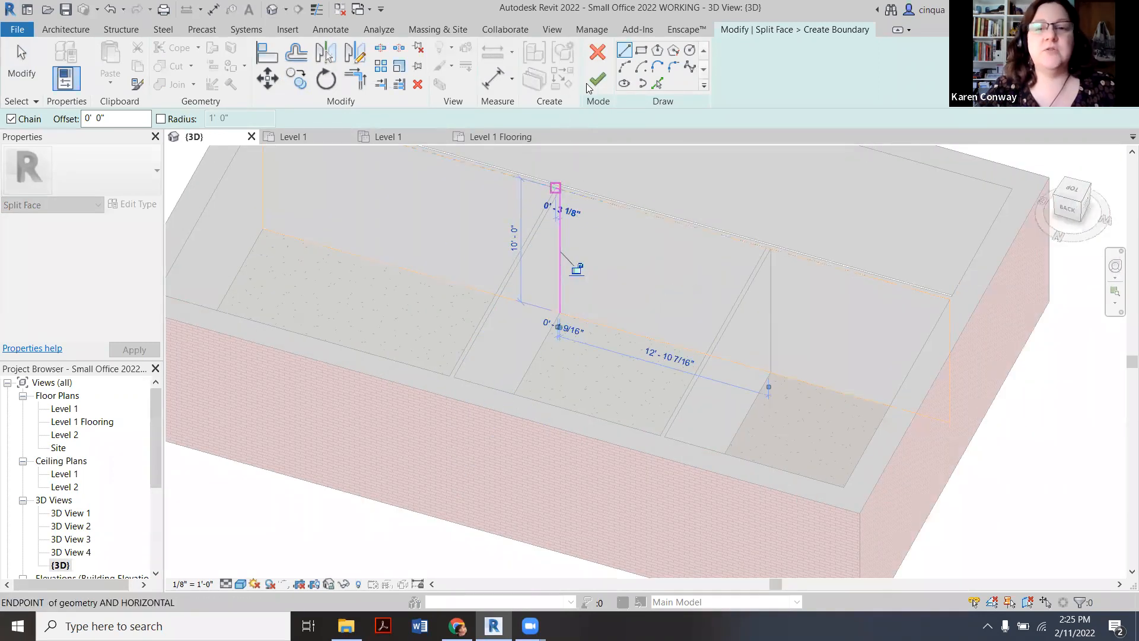
left_click(595, 61)
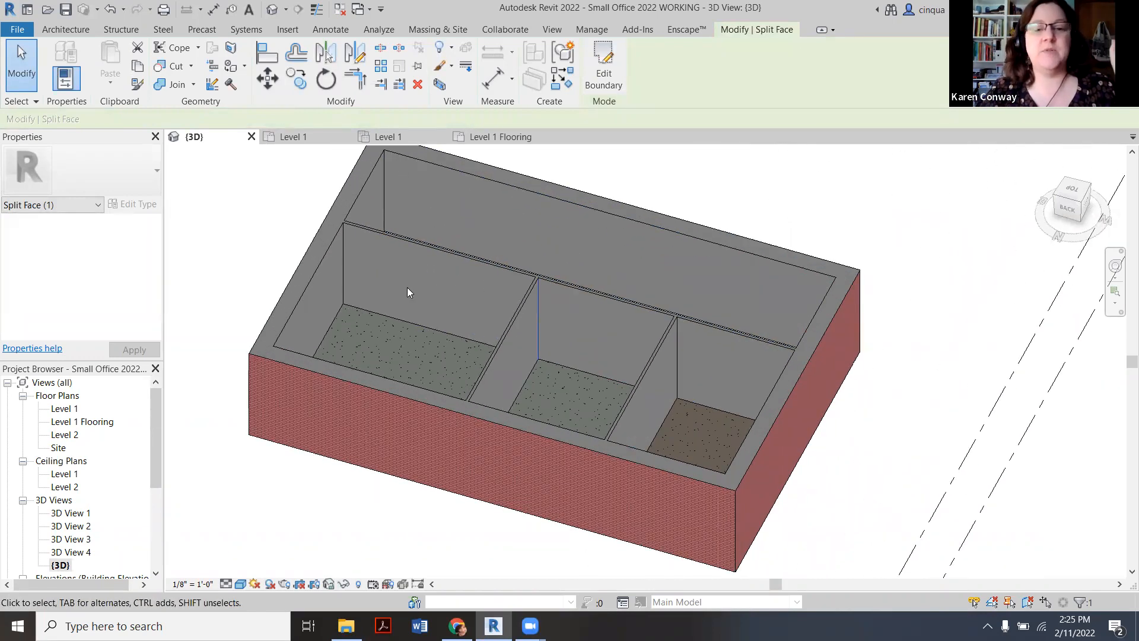
mouse_move(369, 328)
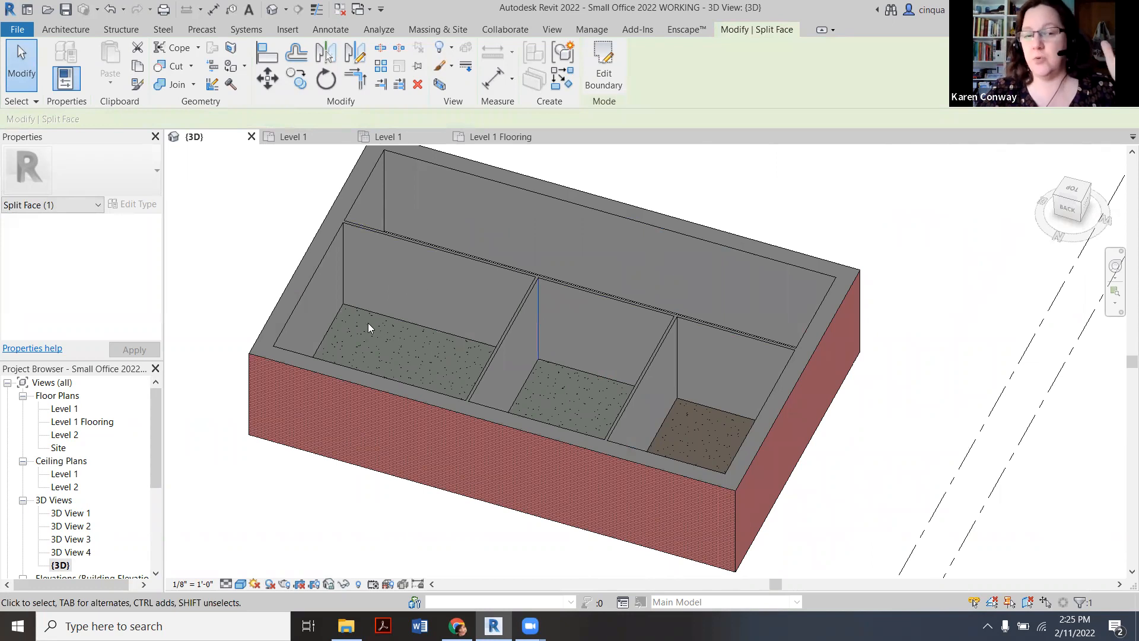